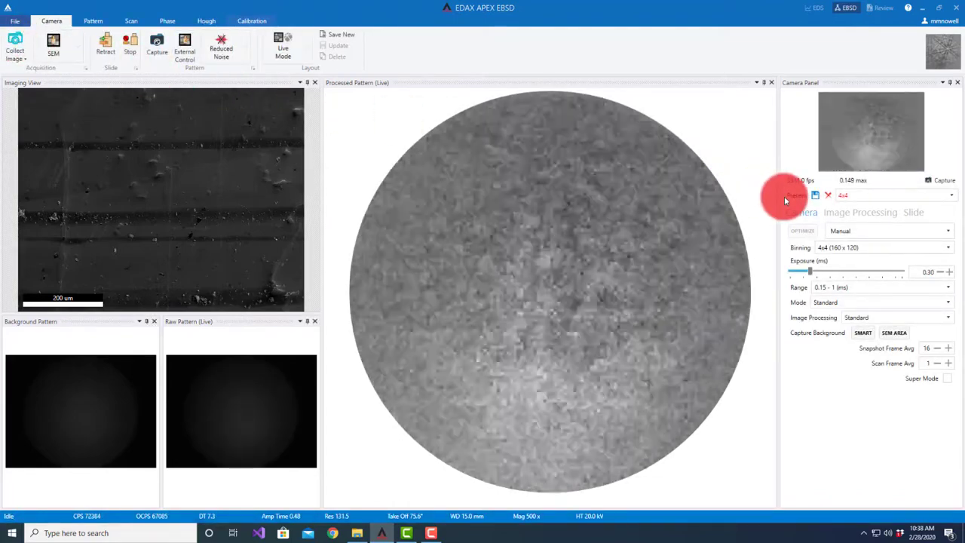
Step: Enable External Control and place the beam on a sample point to show its Kikuchi pattern
{"action": "left_click", "coordinate": [185, 45]}
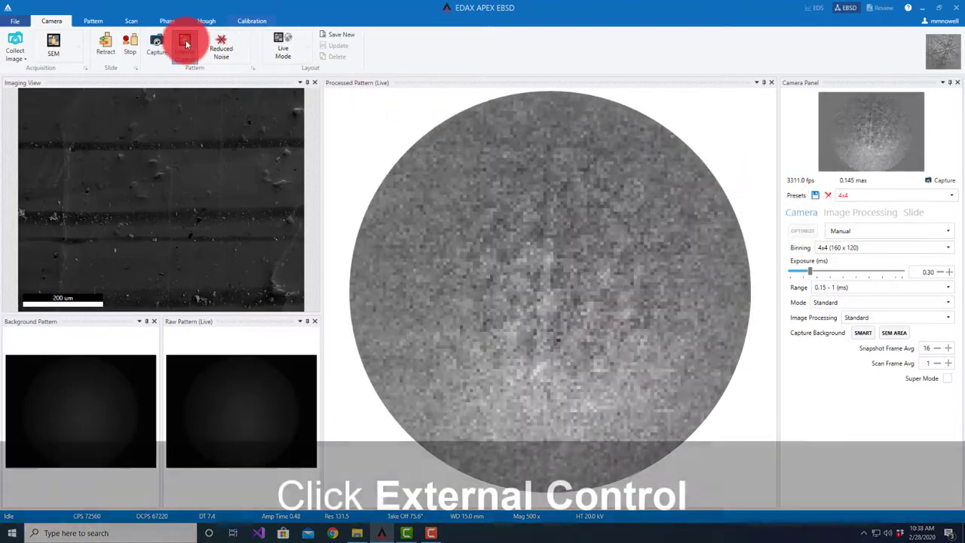
{"action": "left_click", "coordinate": [184, 45]}
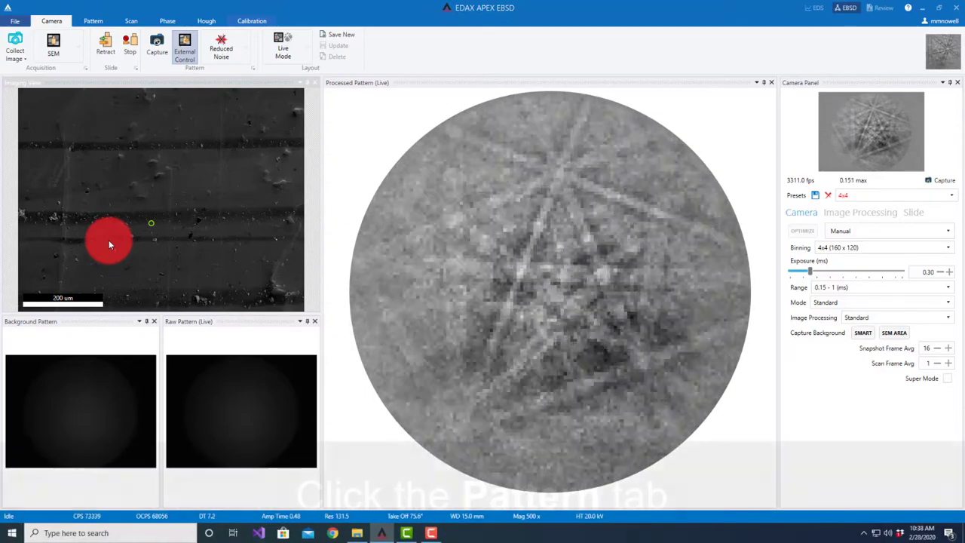
{"action": "left_click", "coordinate": [93, 20]}
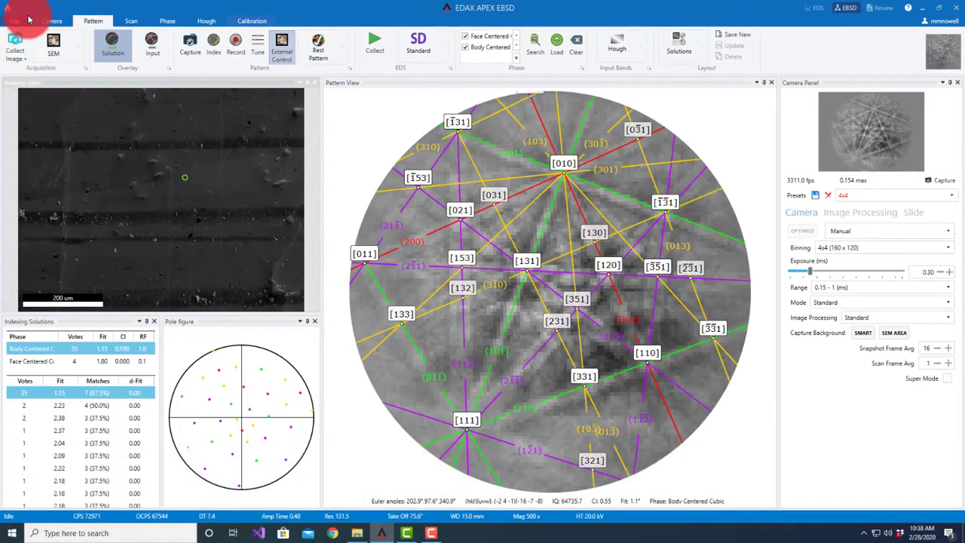
Step: Show the Project Tree from the Pattern tab's view menu
{"action": "left_click", "coordinate": [19, 14]}
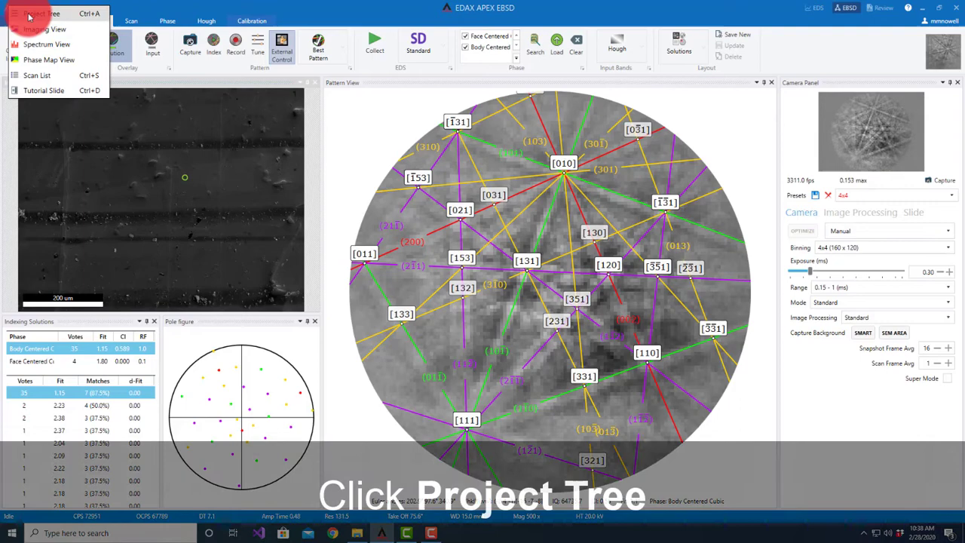
{"action": "left_click", "coordinate": [43, 14]}
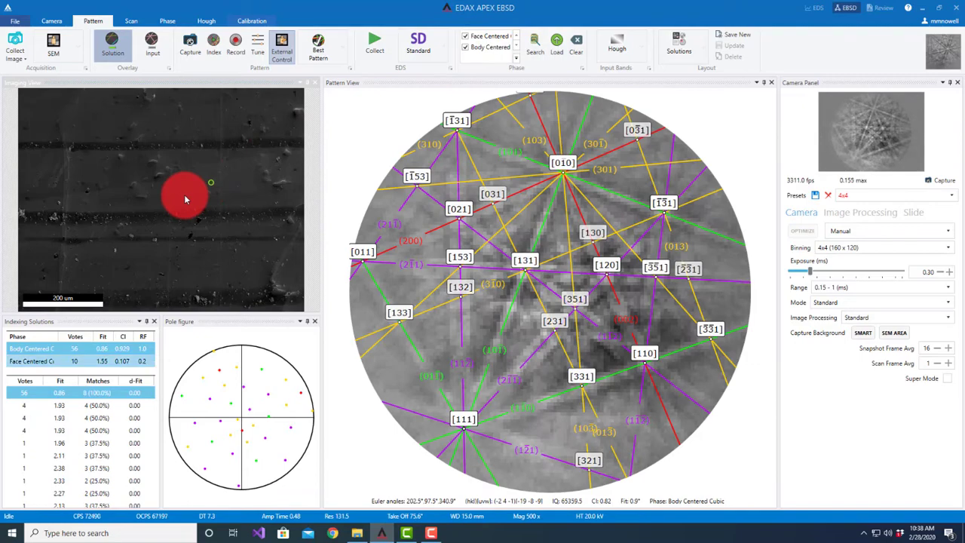
{"action": "mouse_move", "coordinate": [153, 164]}
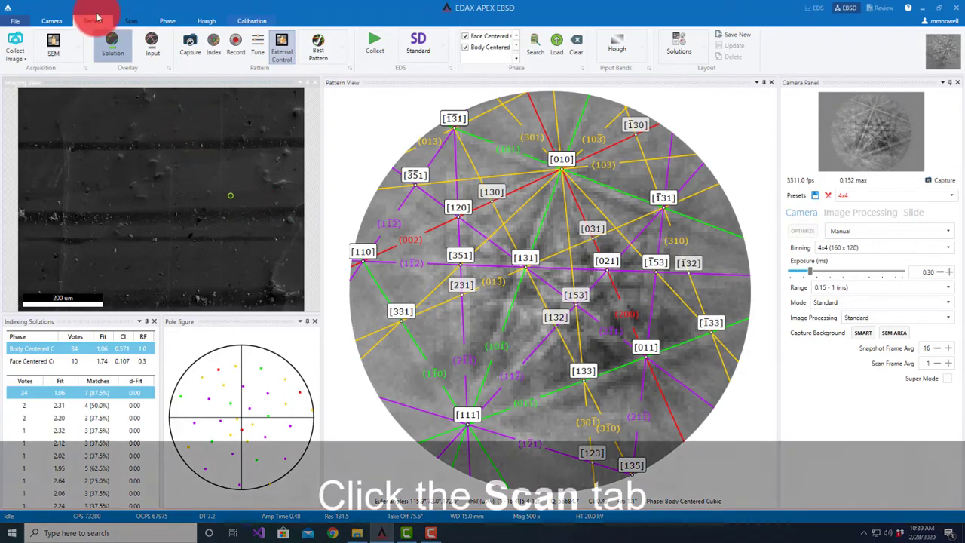
Step: Go to scan setup and change the scan type from Standard to Combo
{"action": "left_click", "coordinate": [129, 20]}
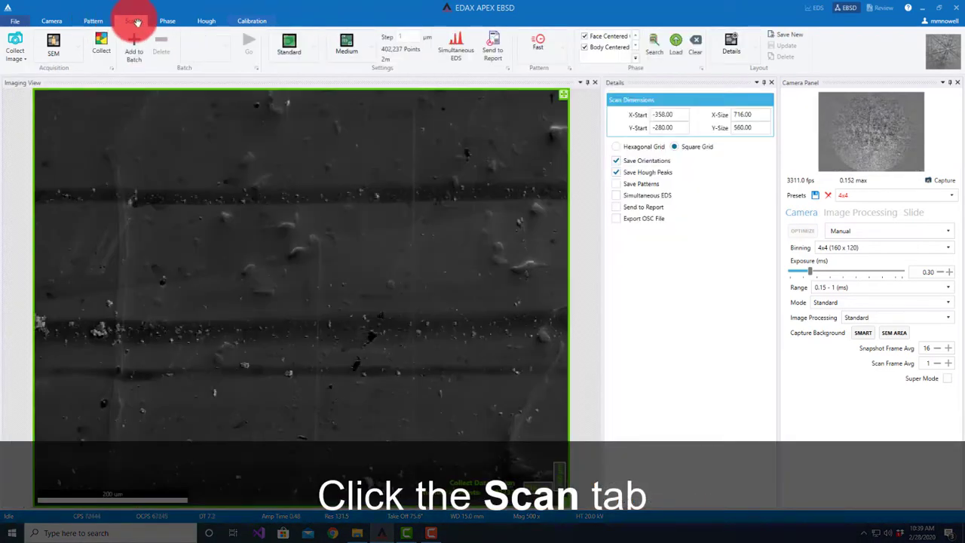
{"action": "left_click", "coordinate": [131, 21]}
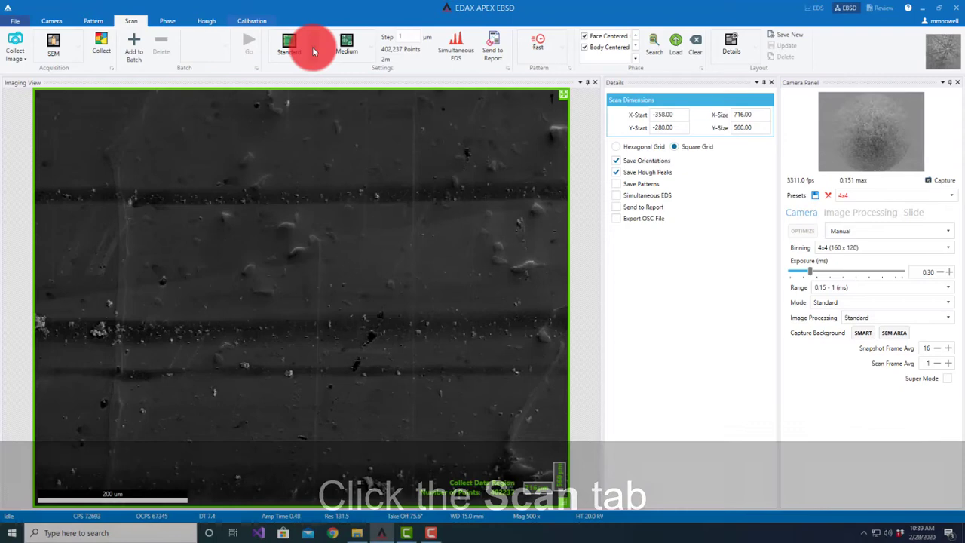
{"action": "left_click", "coordinate": [288, 45]}
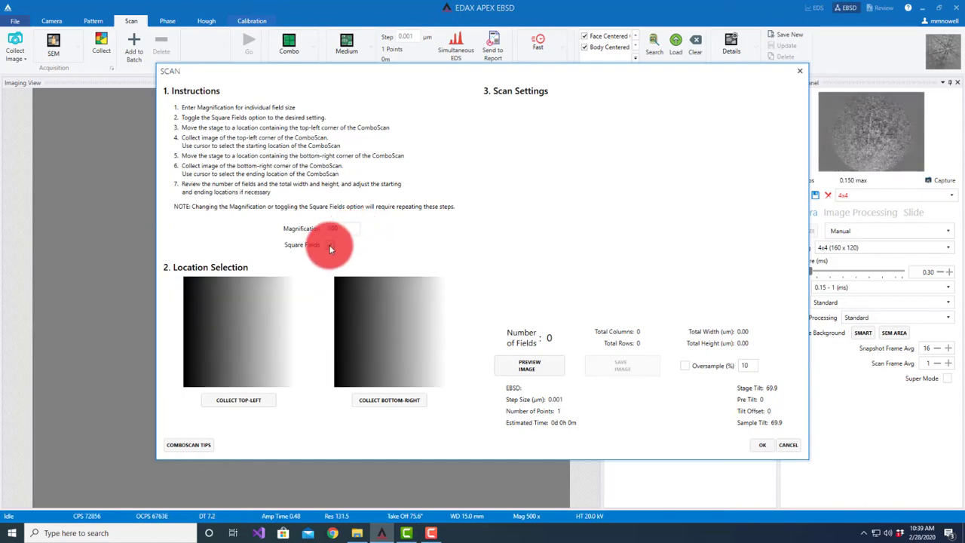
Step: Set ComboScan magnification to 500 with Square Fields left unchecked
{"action": "left_click", "coordinate": [330, 244]}
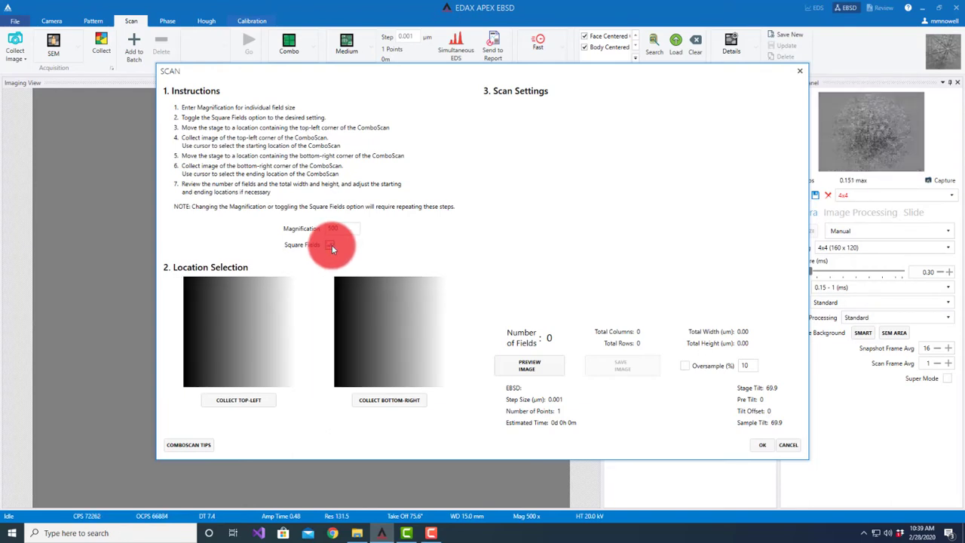
{"action": "left_click", "coordinate": [329, 244]}
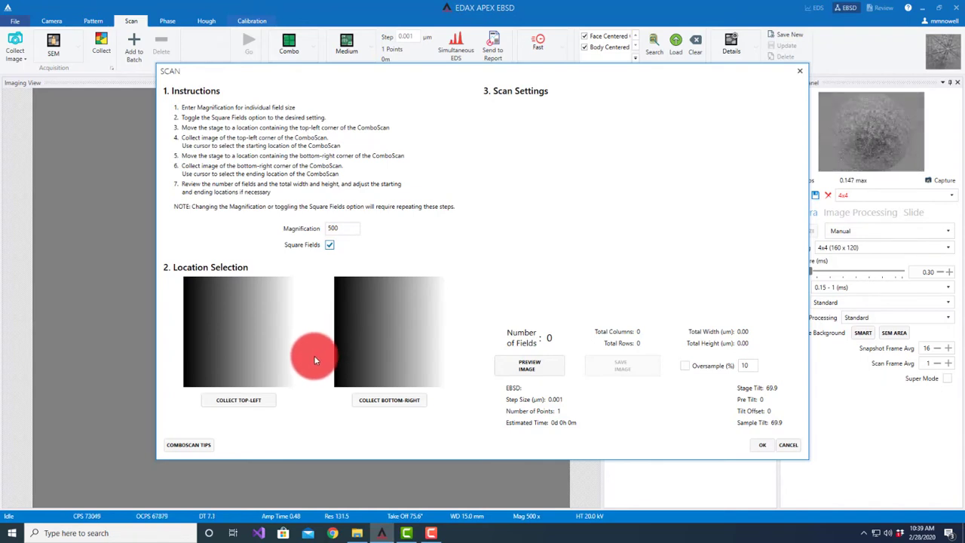
{"action": "left_click", "coordinate": [329, 245]}
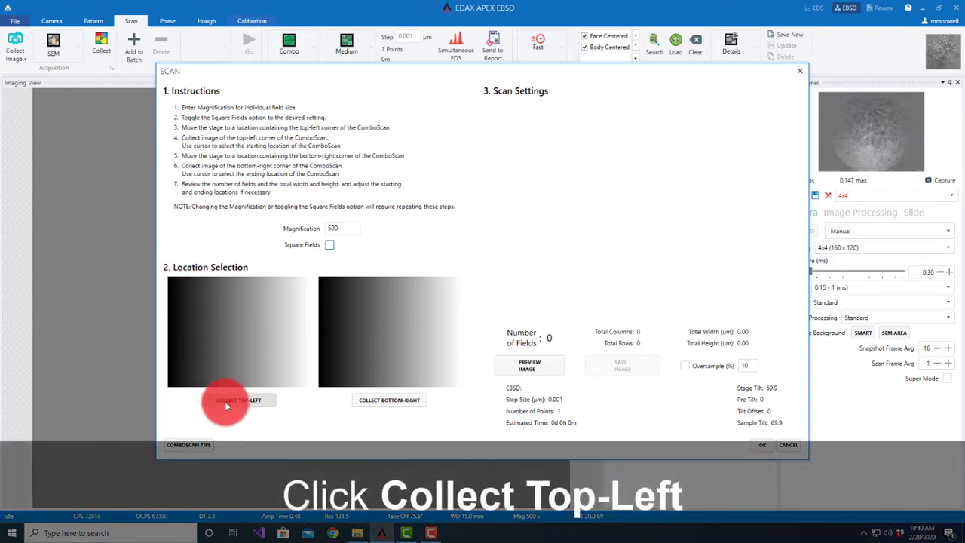
Step: Collect the top-left corner image, recording its stage and beam positions
{"action": "left_click", "coordinate": [238, 400]}
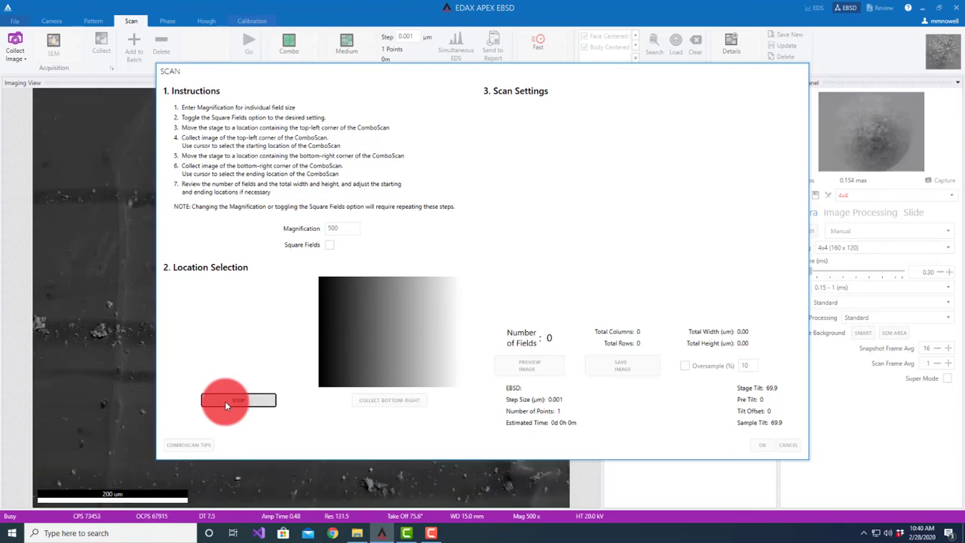
{"action": "left_click", "coordinate": [238, 399]}
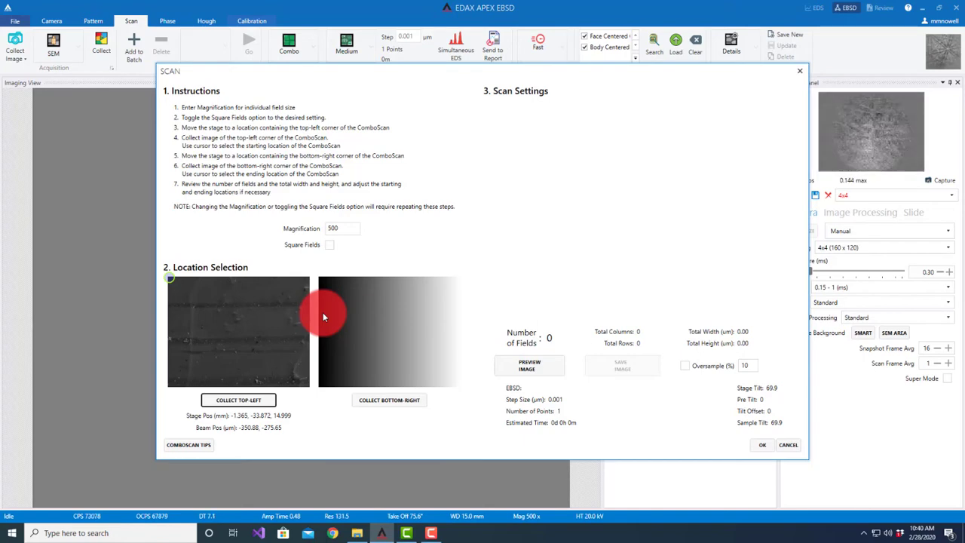
Step: Collect the bottom-right corner image, defining a ~2814 × 2198 µm, 172,490-point region
{"action": "left_click", "coordinate": [389, 399]}
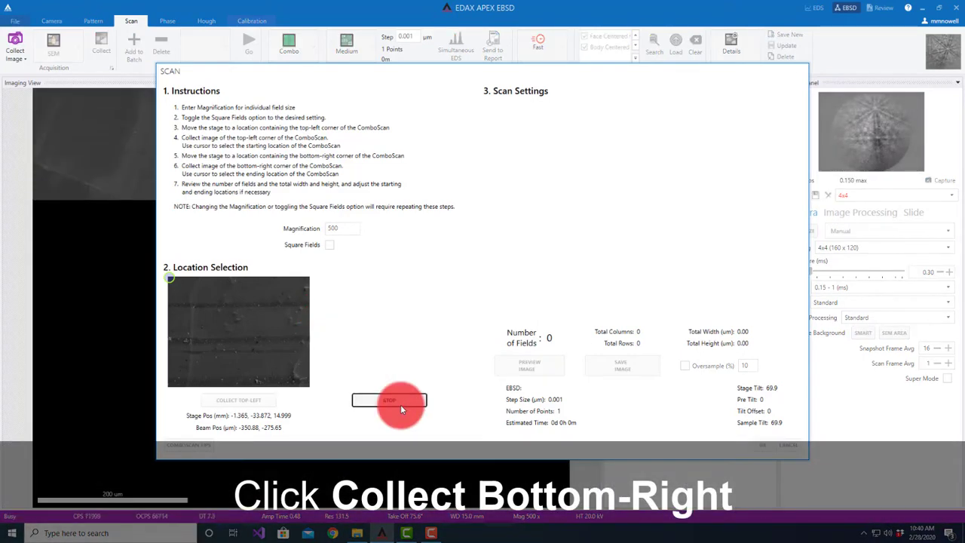
{"action": "left_click", "coordinate": [389, 399]}
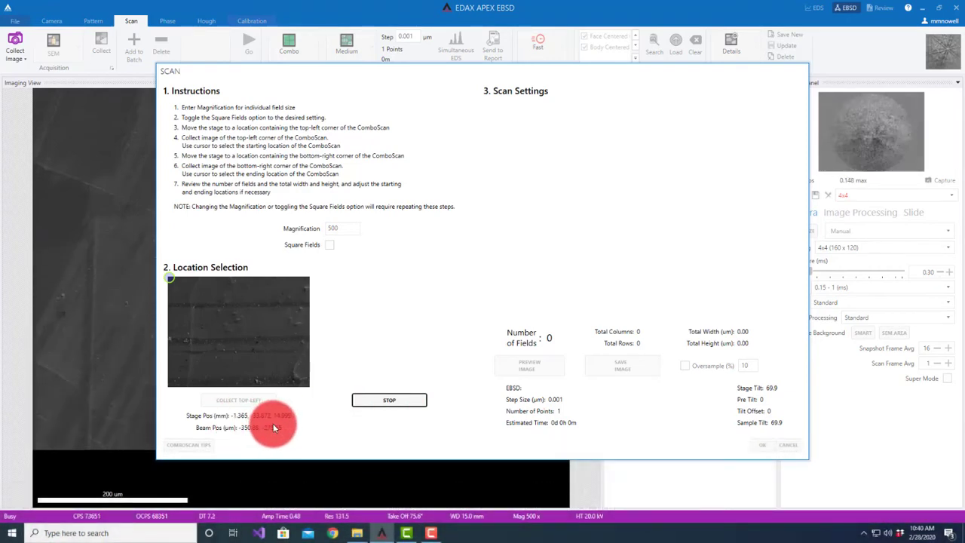
{"action": "left_click", "coordinate": [389, 400]}
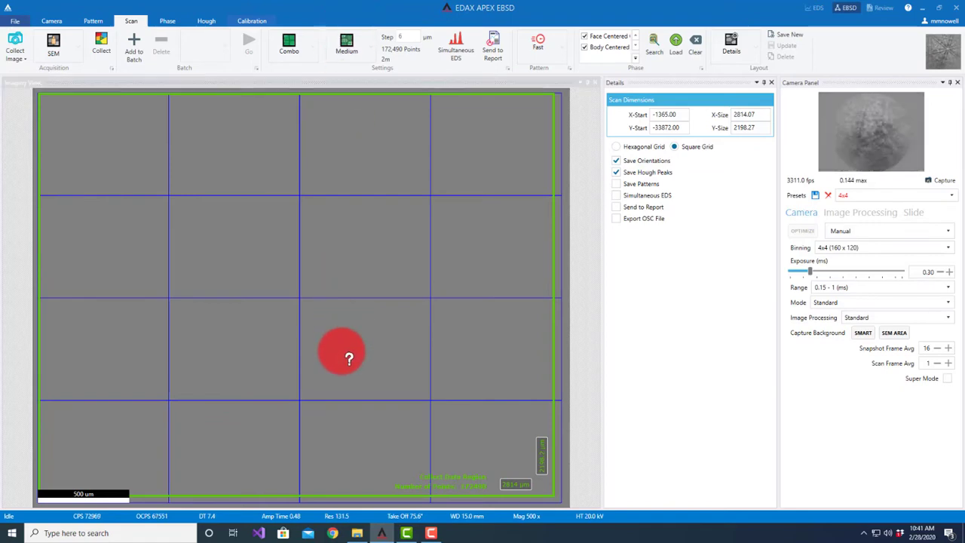
Step: Reopen the ComboScan dialog to preview the 16-field 4 × 4 layout at 6 µm step
{"action": "left_click", "coordinate": [289, 45]}
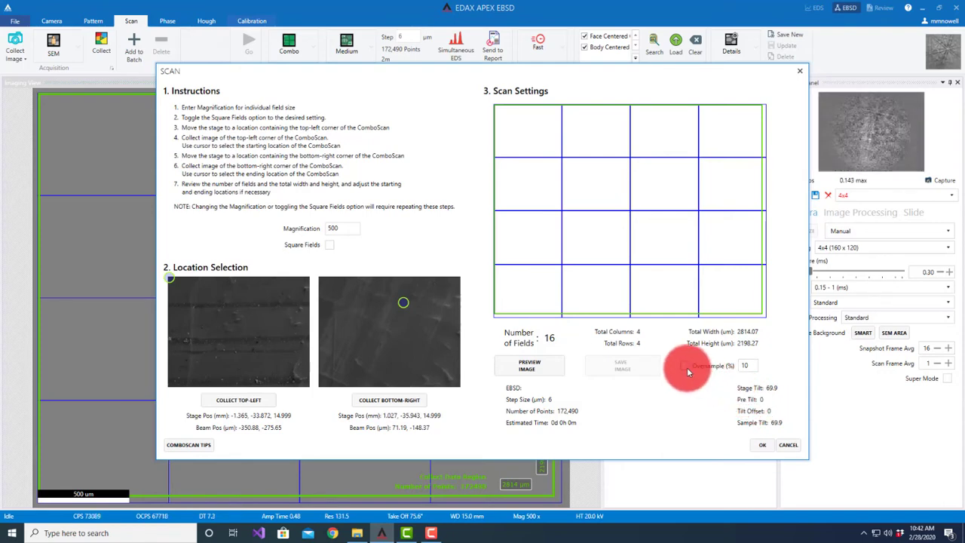
Step: Adjust field oversampling and confirm the 4 × 4, 2814 × 2198 µm ComboScan layout
{"action": "left_click", "coordinate": [685, 366]}
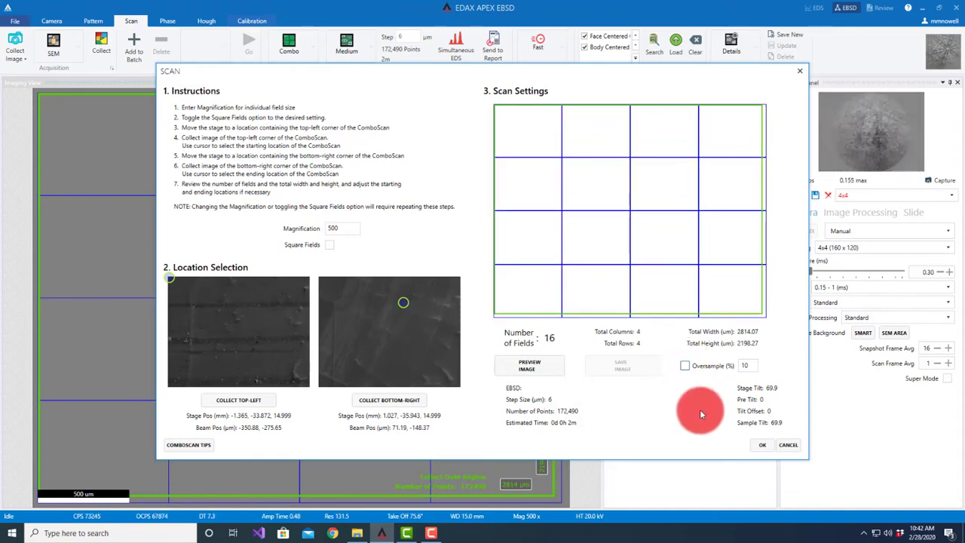
{"action": "left_click", "coordinate": [528, 366]}
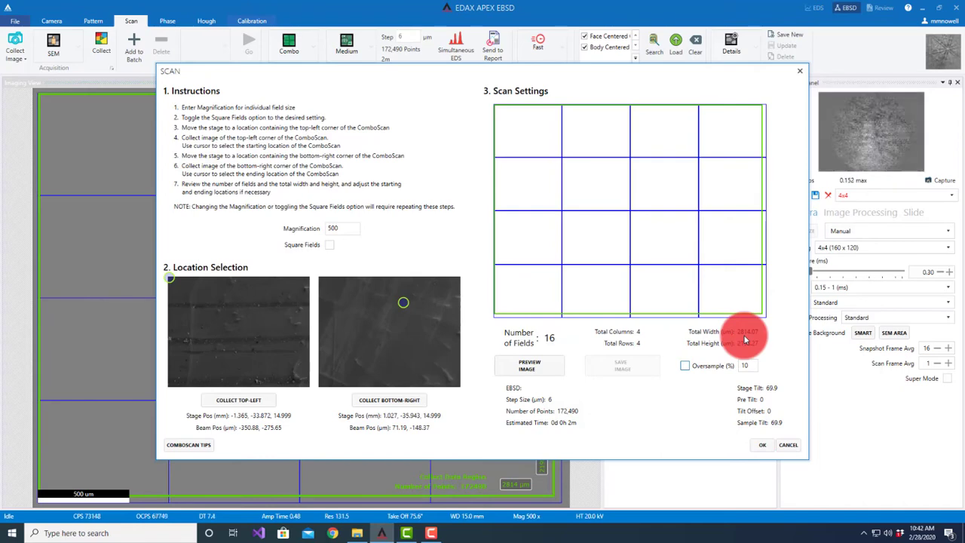
{"action": "left_click", "coordinate": [762, 445]}
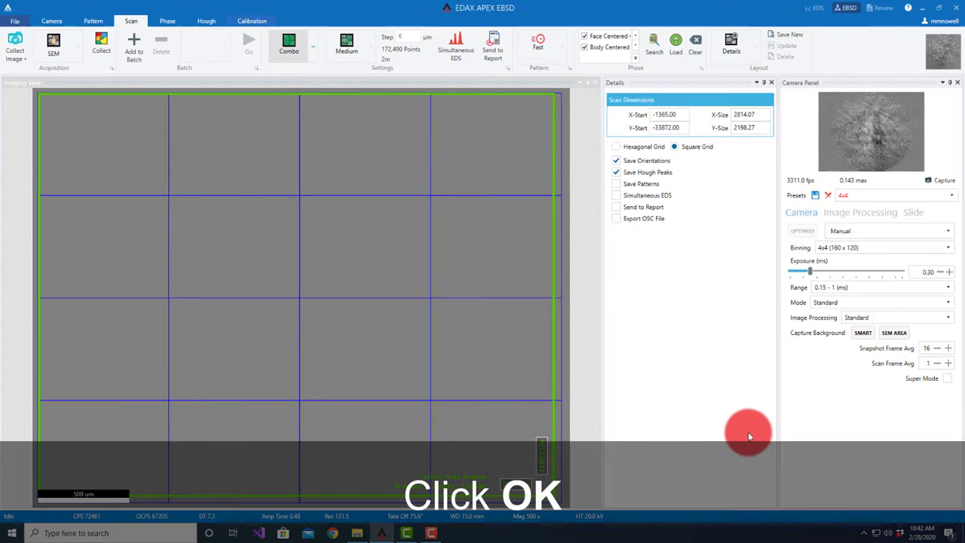
{"action": "left_click", "coordinate": [346, 46]}
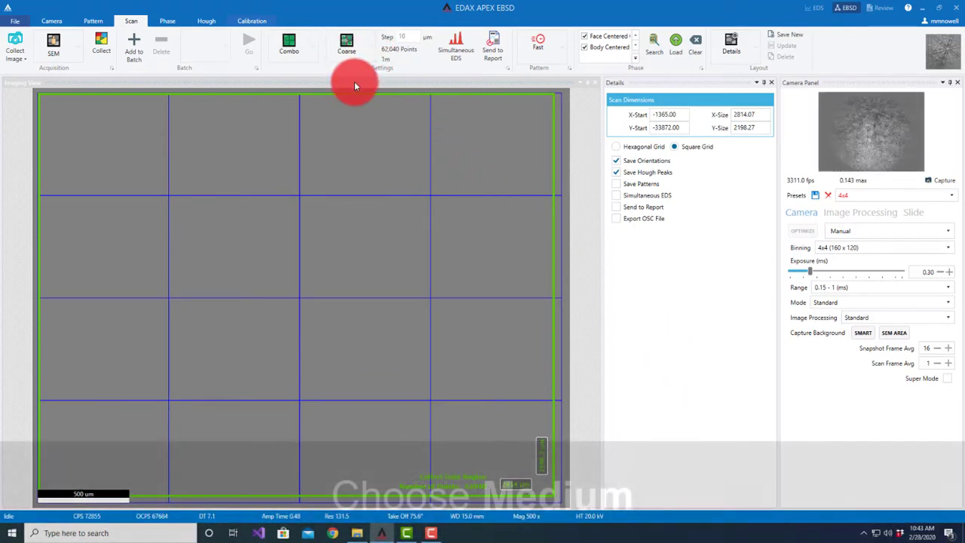
{"action": "left_click", "coordinate": [346, 46]}
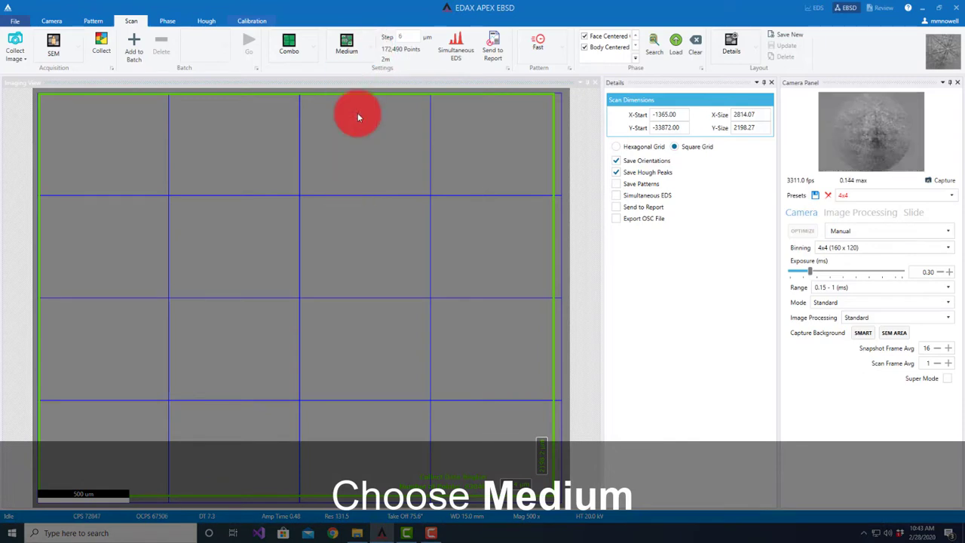
{"action": "left_click", "coordinate": [346, 43]}
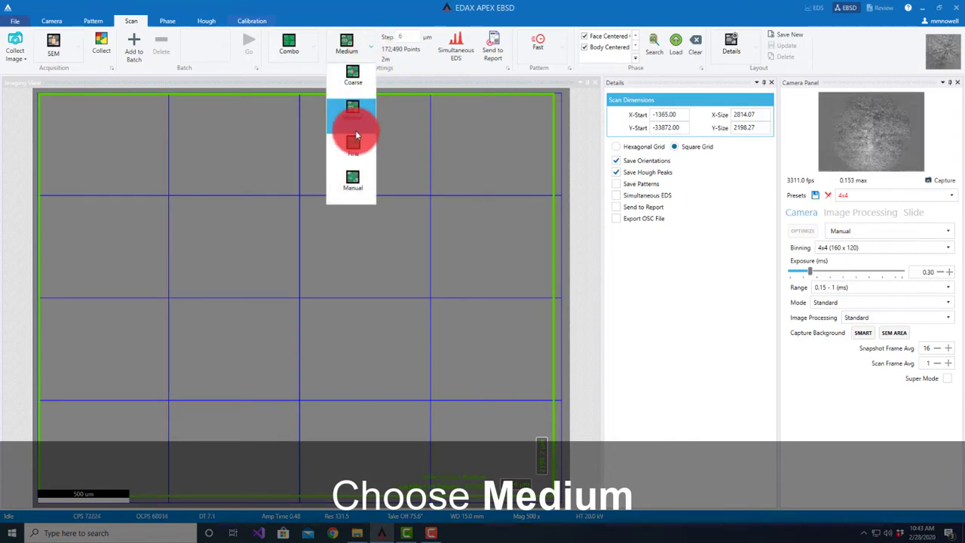
{"action": "left_click", "coordinate": [352, 143]}
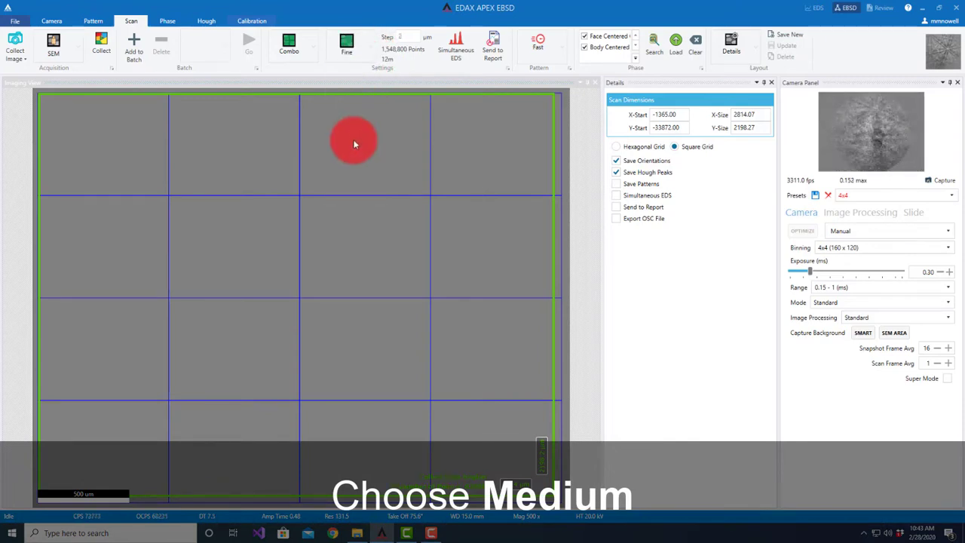
{"action": "left_click", "coordinate": [346, 44]}
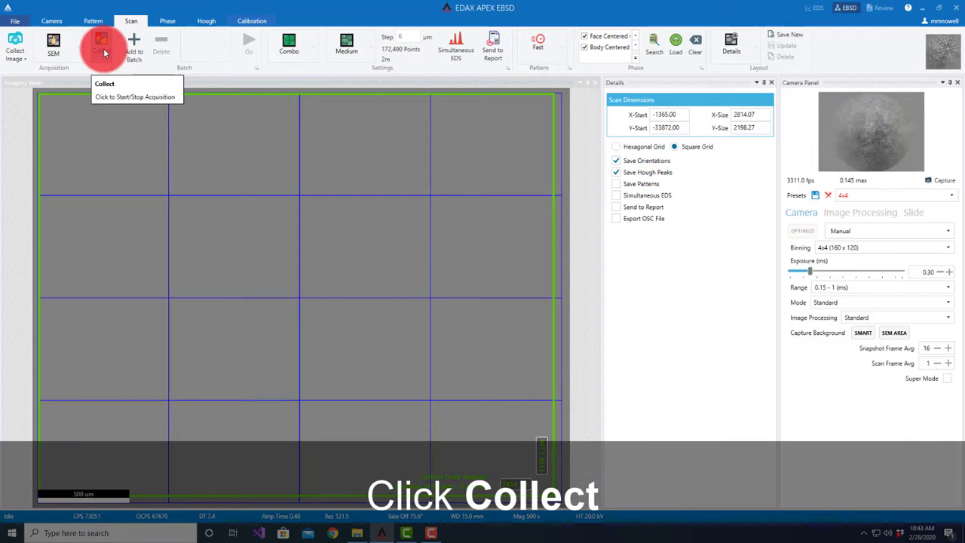
Step: Start ComboScan collection and accept moving the stage at the location mismatch warning
{"action": "left_click", "coordinate": [101, 43]}
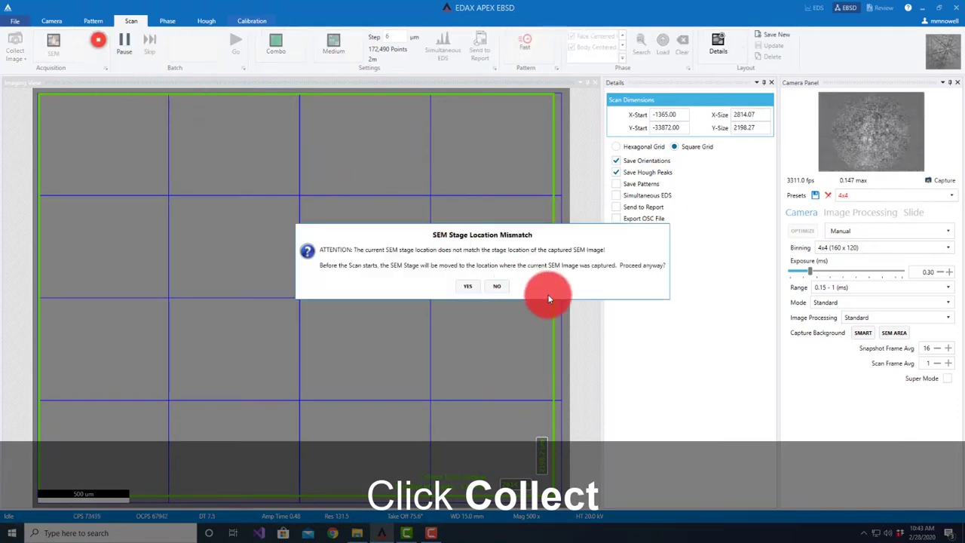
{"action": "mouse_move", "coordinate": [550, 279]}
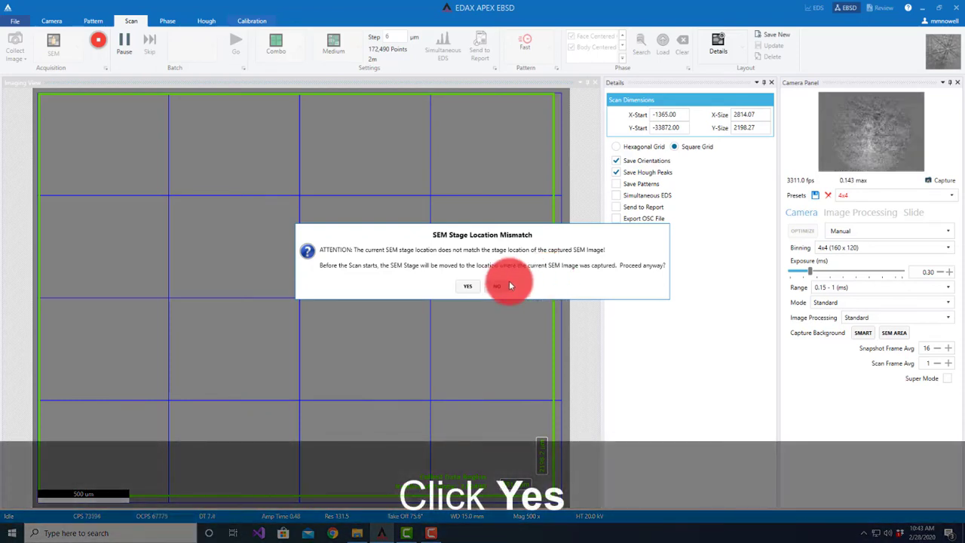
{"action": "left_click", "coordinate": [468, 286]}
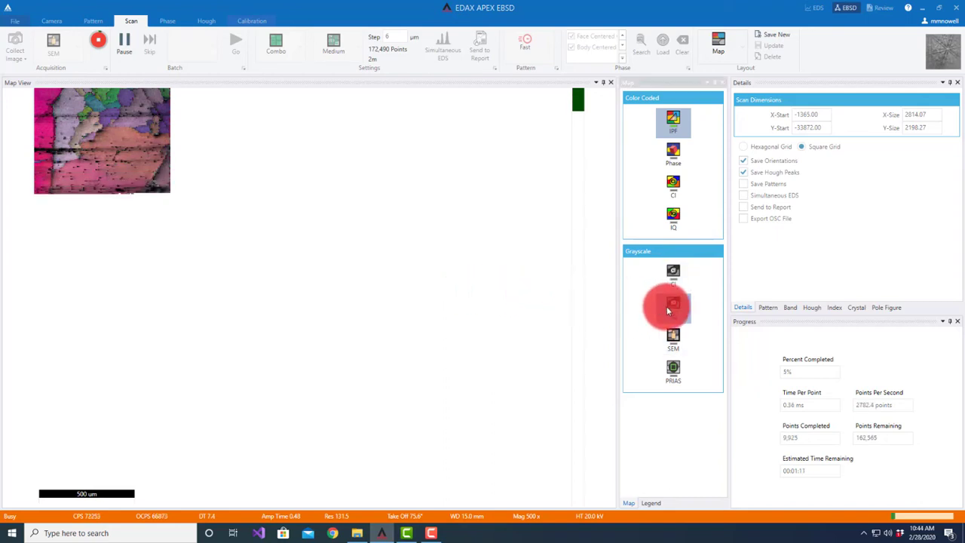
Step: Shade the IPF map with IQ grayscale while the first field row collects
{"action": "left_click", "coordinate": [673, 304]}
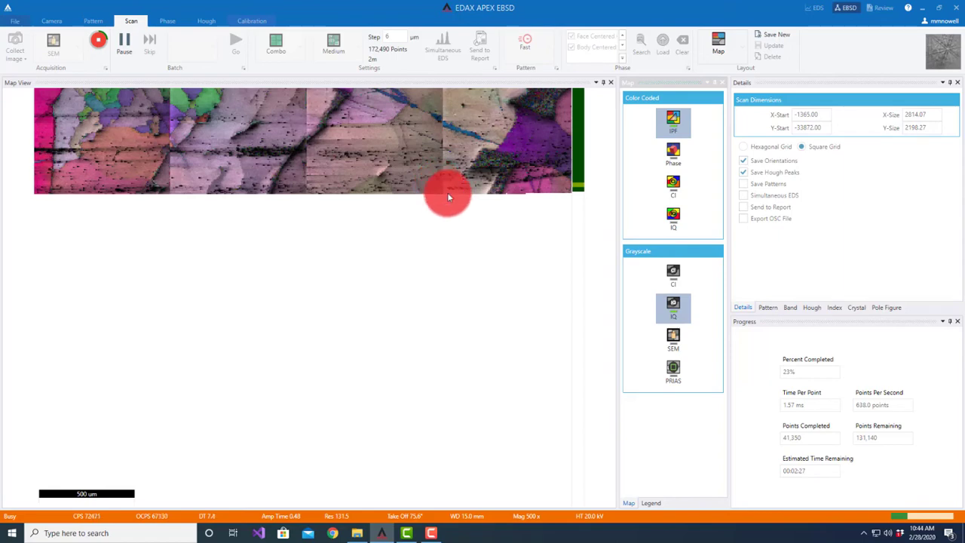
{"action": "mouse_move", "coordinate": [601, 369]}
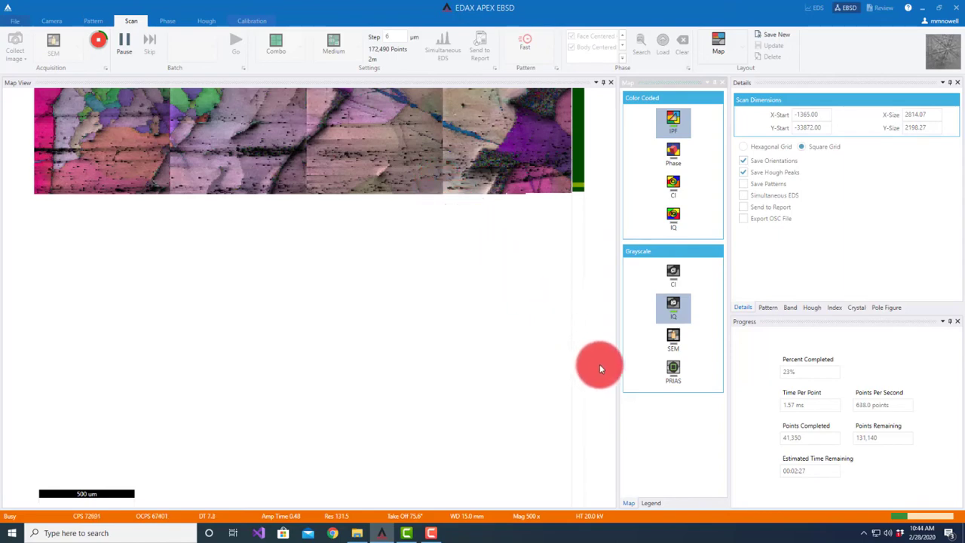
{"action": "mouse_move", "coordinate": [717, 446]}
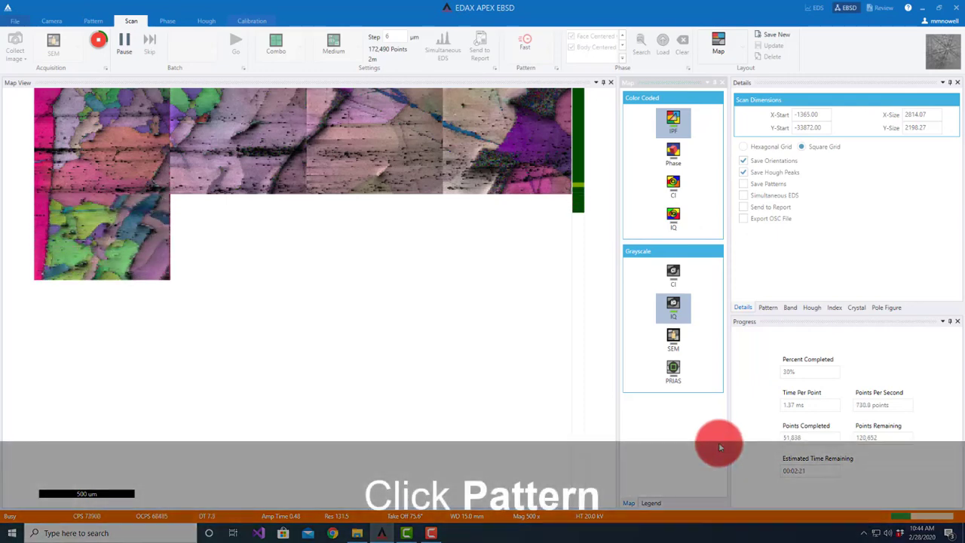
Step: Switch to the Pattern view to watch live Kikuchi patterns while the 16-field scan runs
{"action": "left_click", "coordinate": [767, 307]}
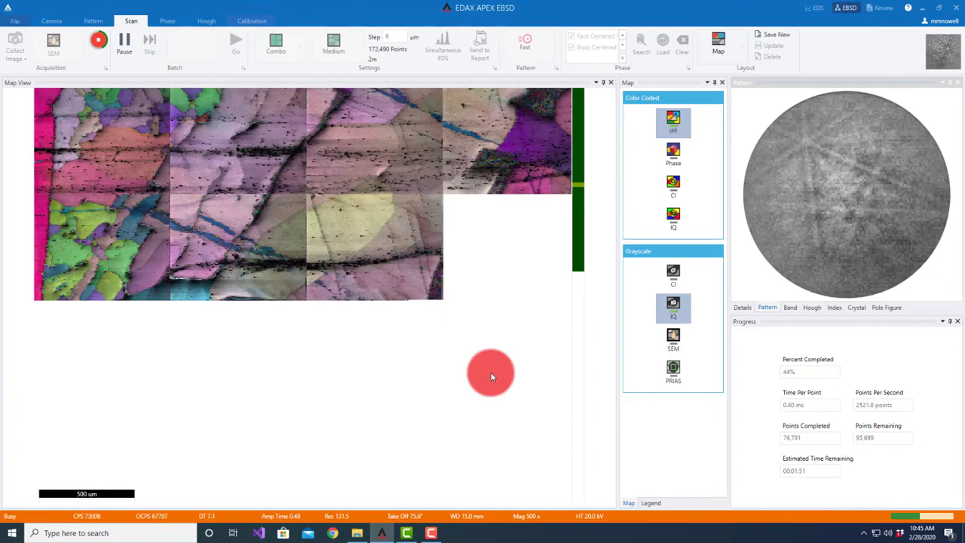
{"action": "mouse_move", "coordinate": [307, 258]}
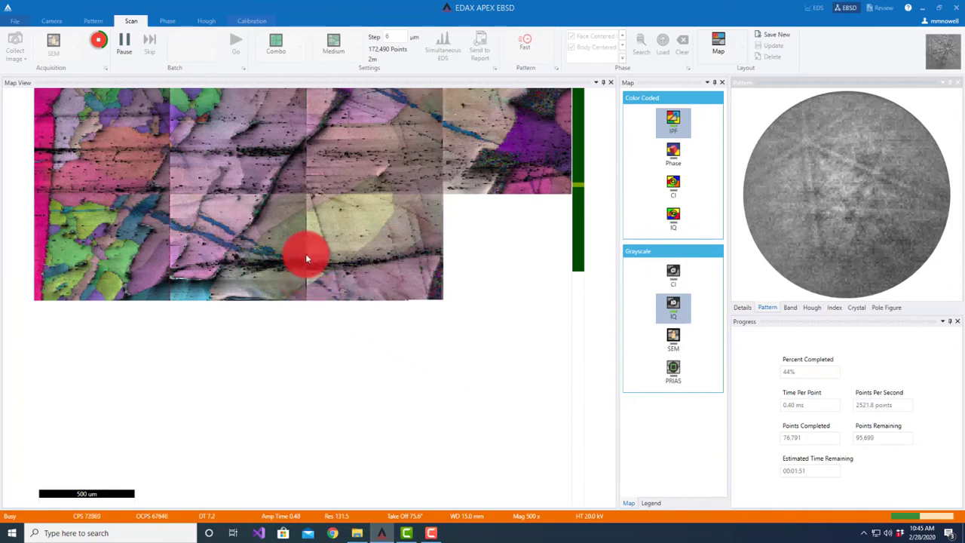
{"action": "mouse_move", "coordinate": [503, 275]}
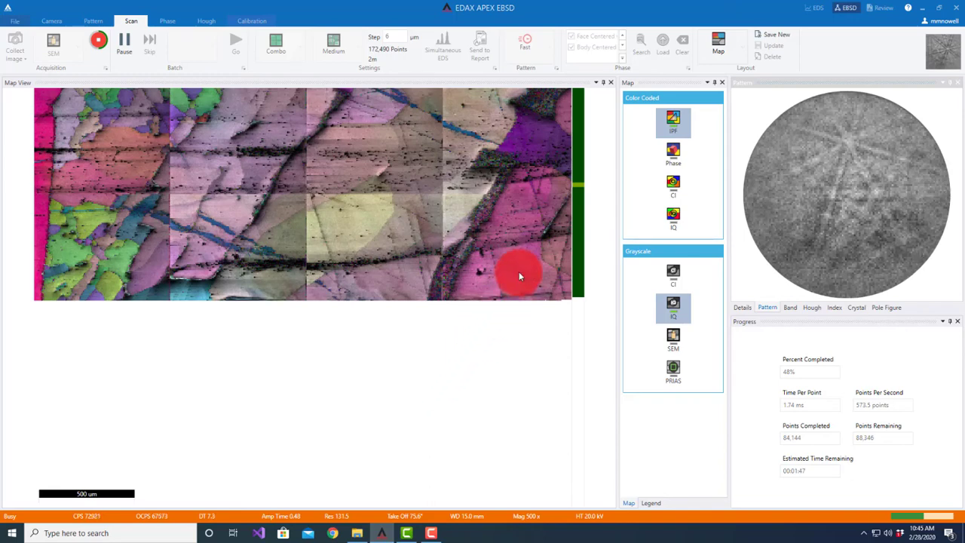
{"action": "mouse_move", "coordinate": [518, 296]}
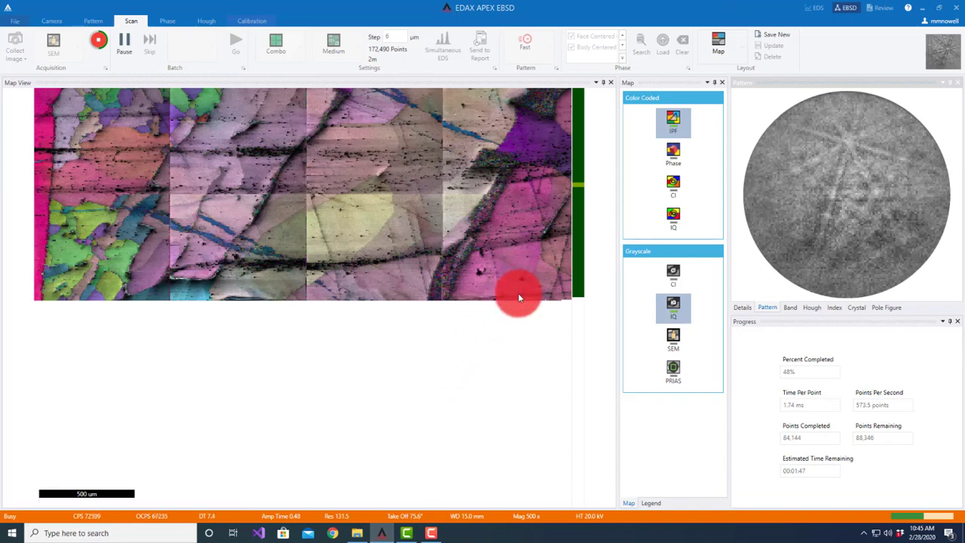
{"action": "mouse_move", "coordinate": [530, 265]}
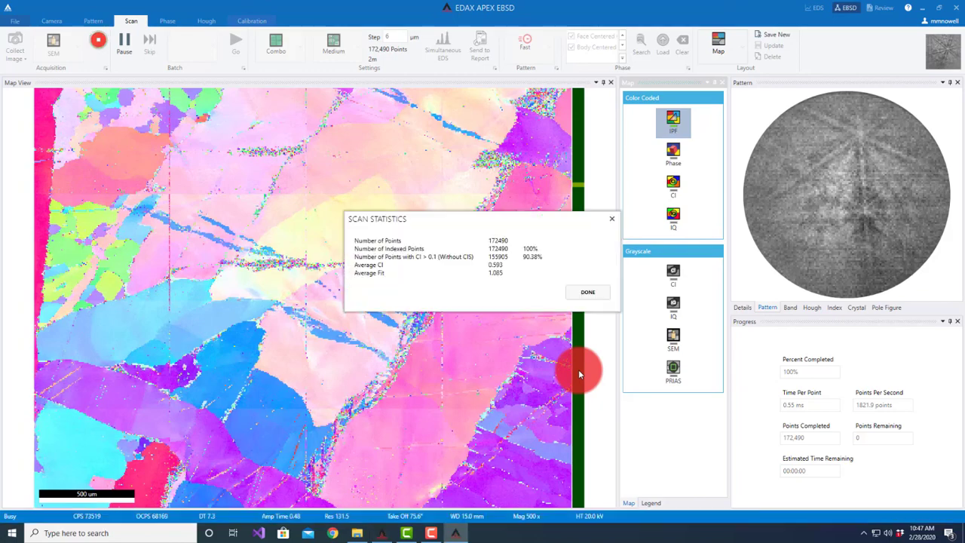
Step: Dismiss the scan statistics and double-click OIM Map 1 to load it into OIM Analysis
{"action": "left_click", "coordinate": [587, 292]}
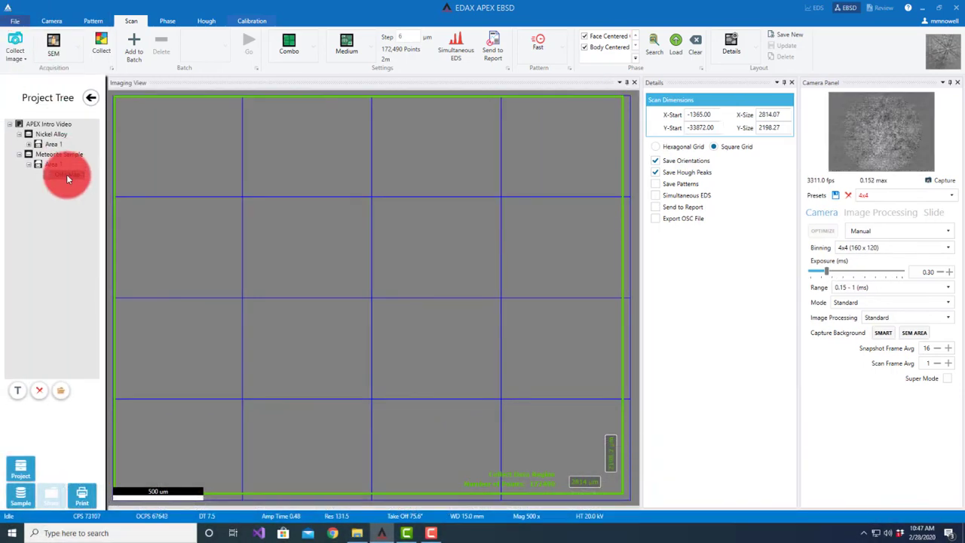
{"action": "double_click", "coordinate": [67, 175]}
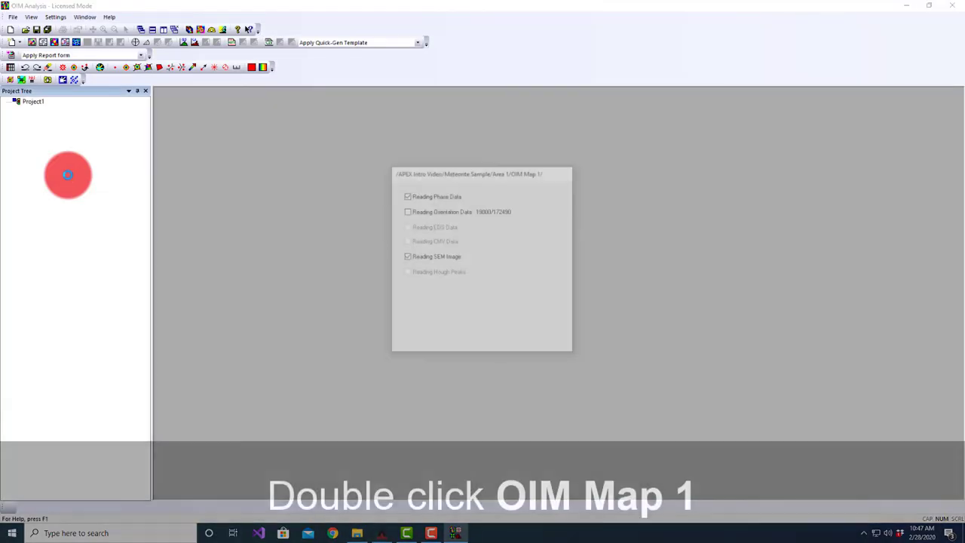